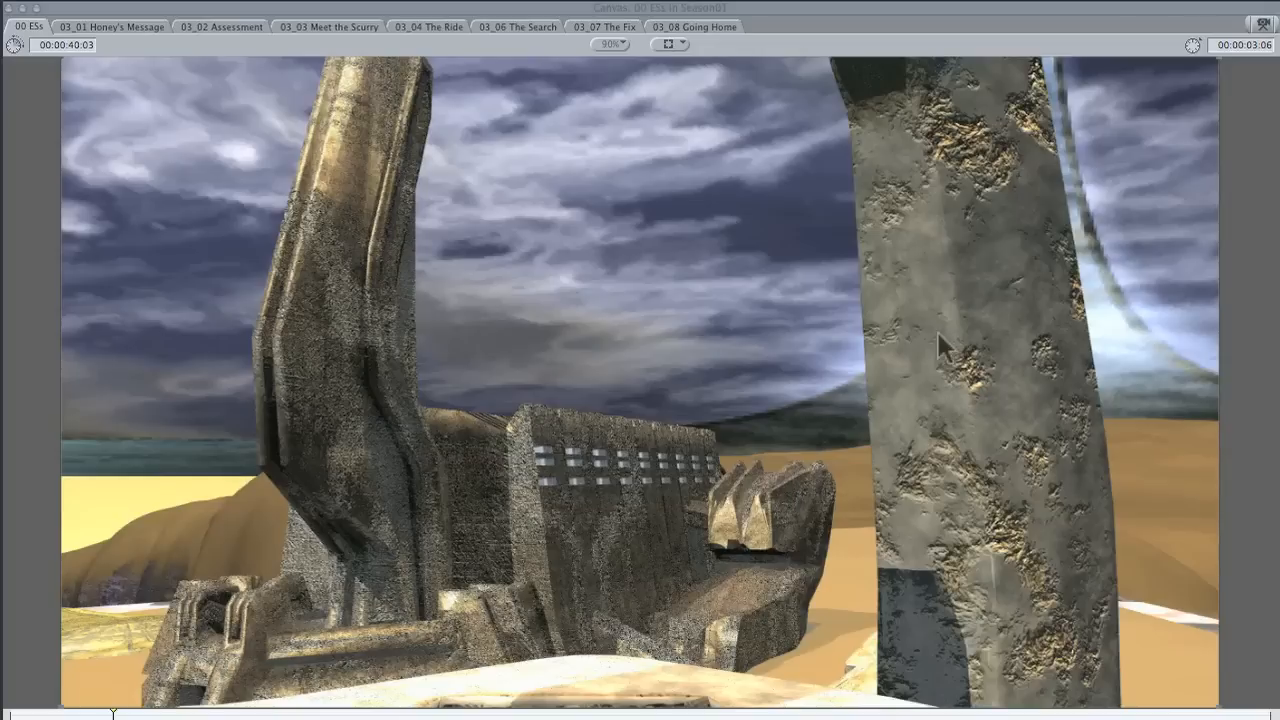
mouse_move(972, 312)
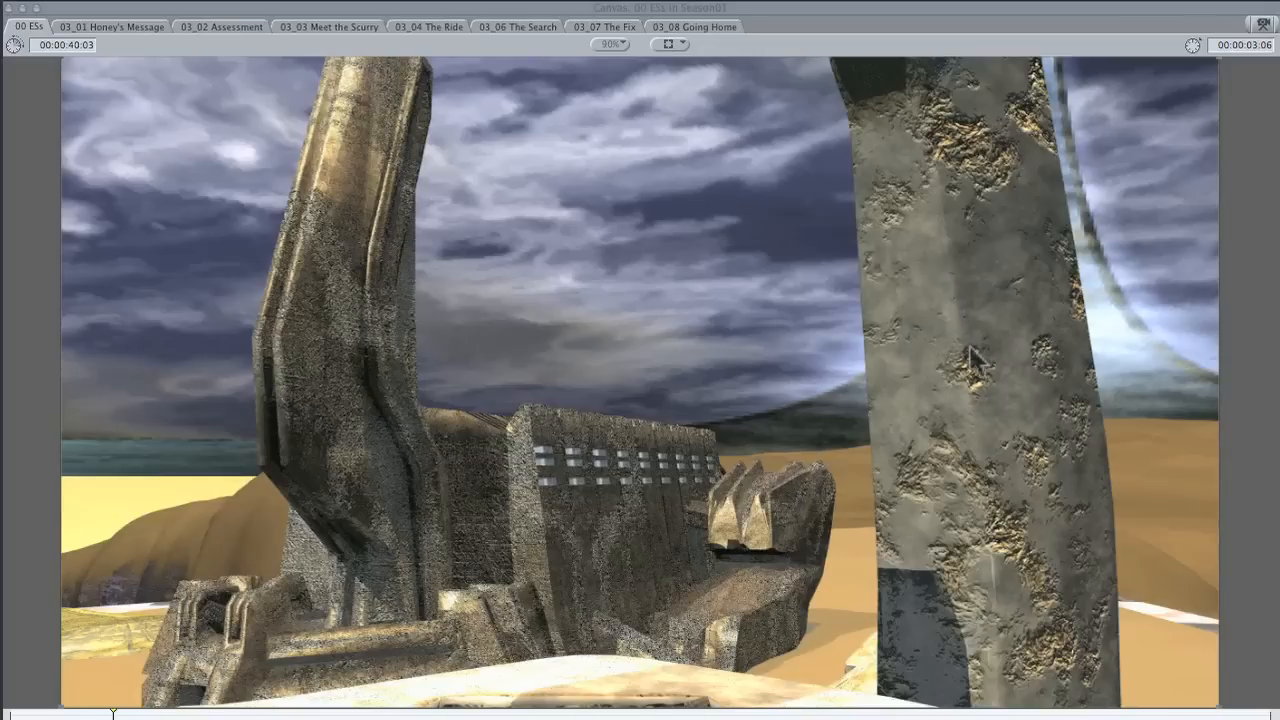
mouse_move(820, 288)
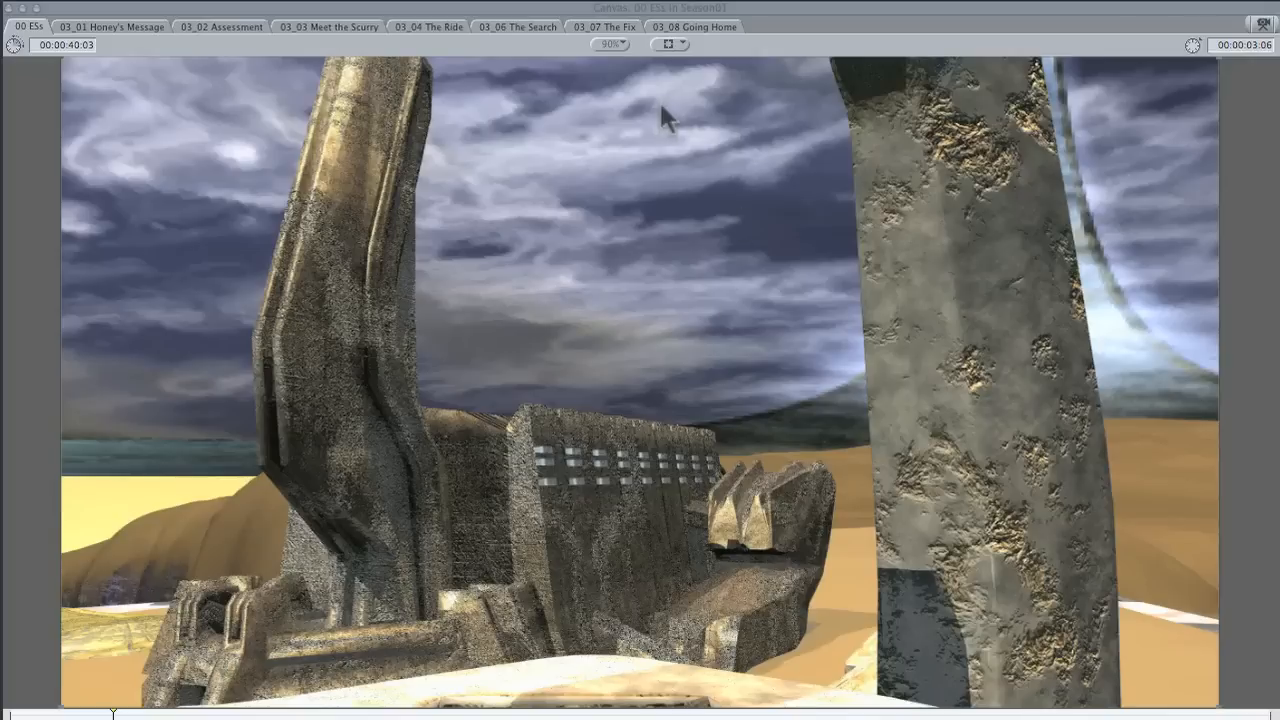
mouse_move(682, 155)
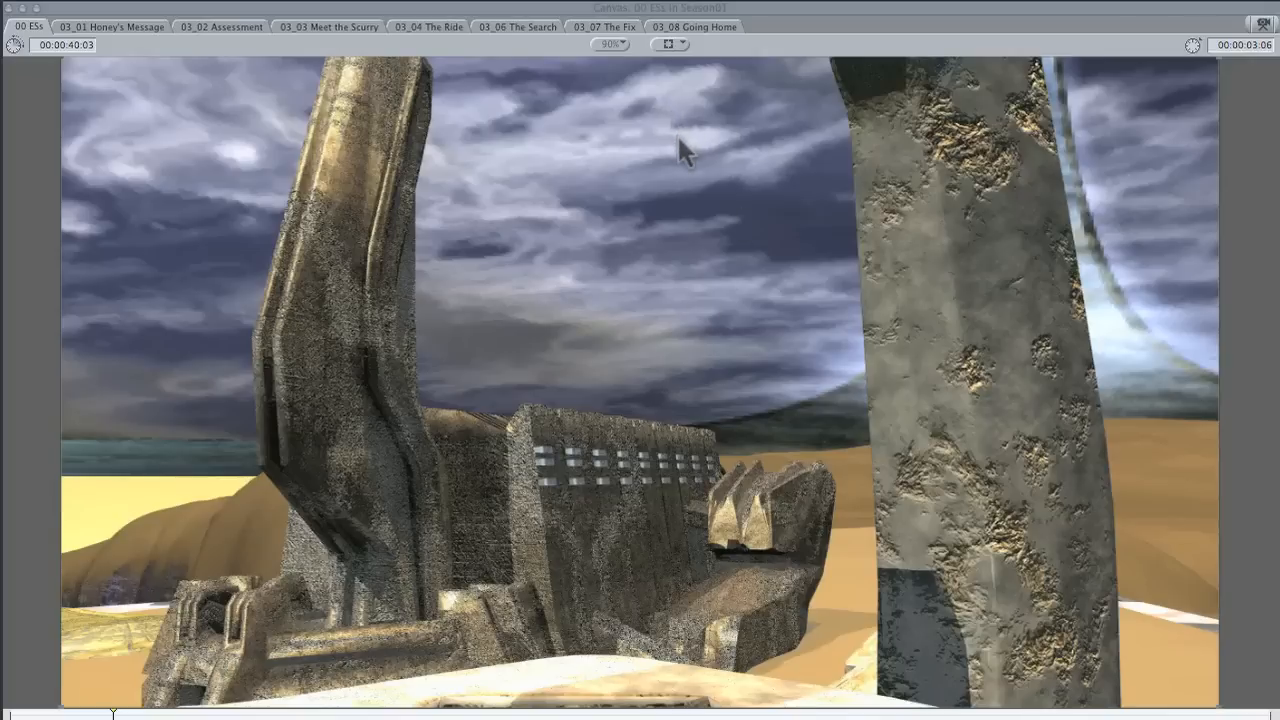
mouse_move(680, 268)
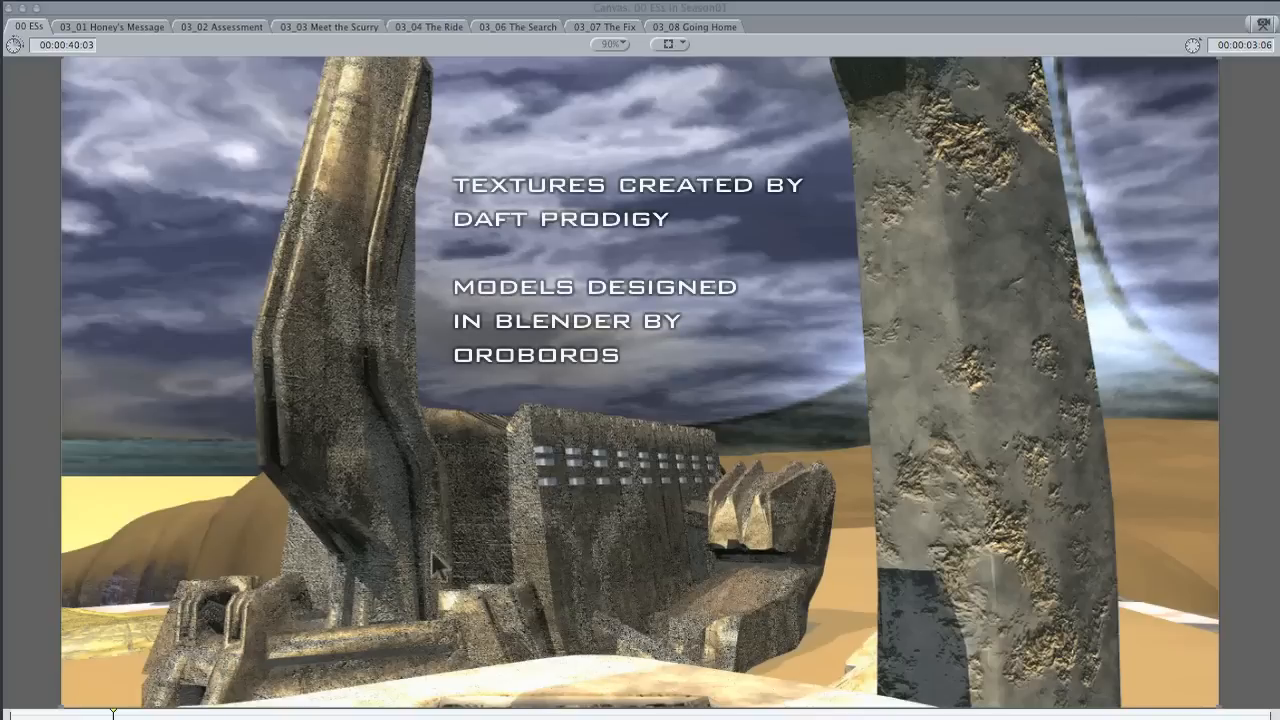
mouse_move(329, 233)
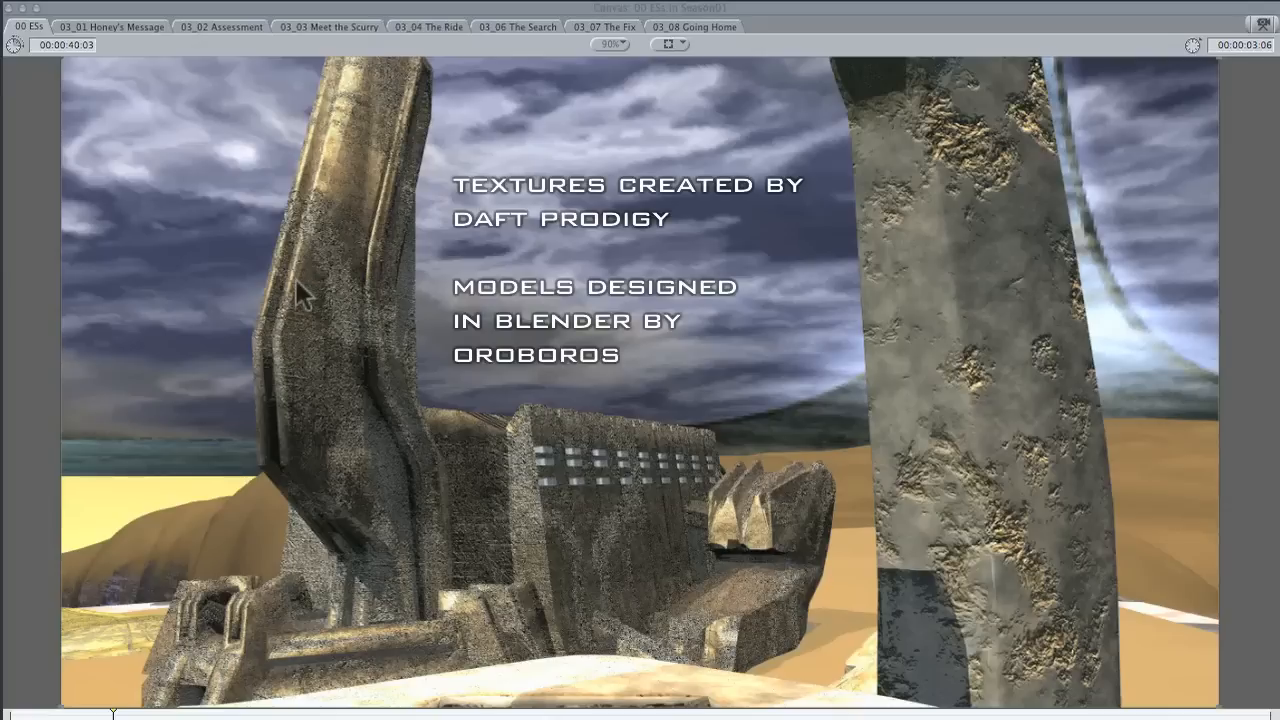
mouse_move(340, 258)
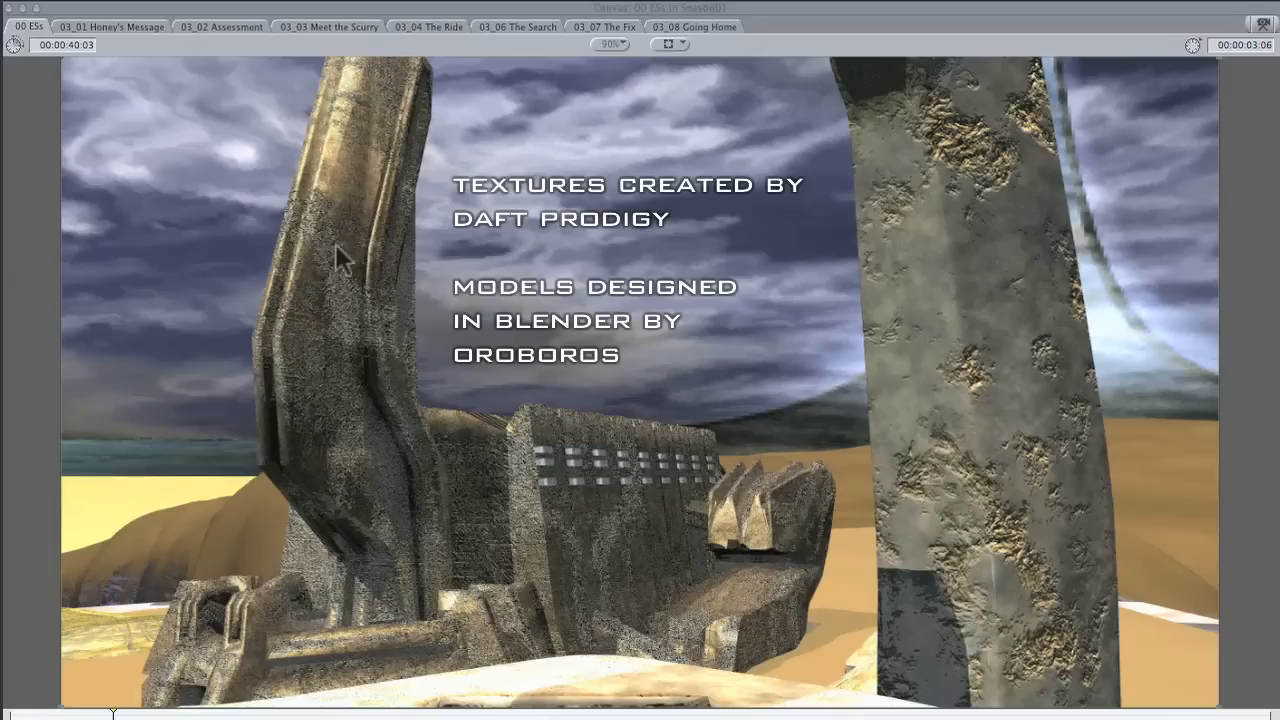
mouse_move(350, 205)
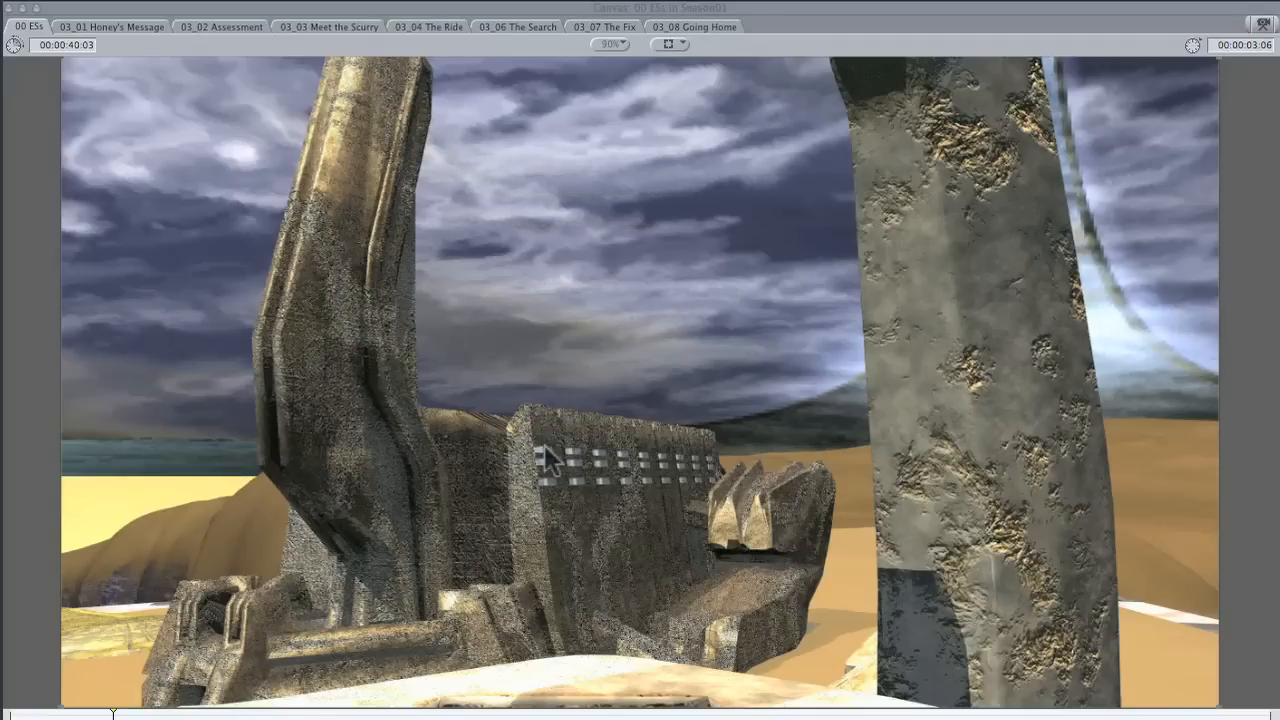
mouse_move(632, 570)
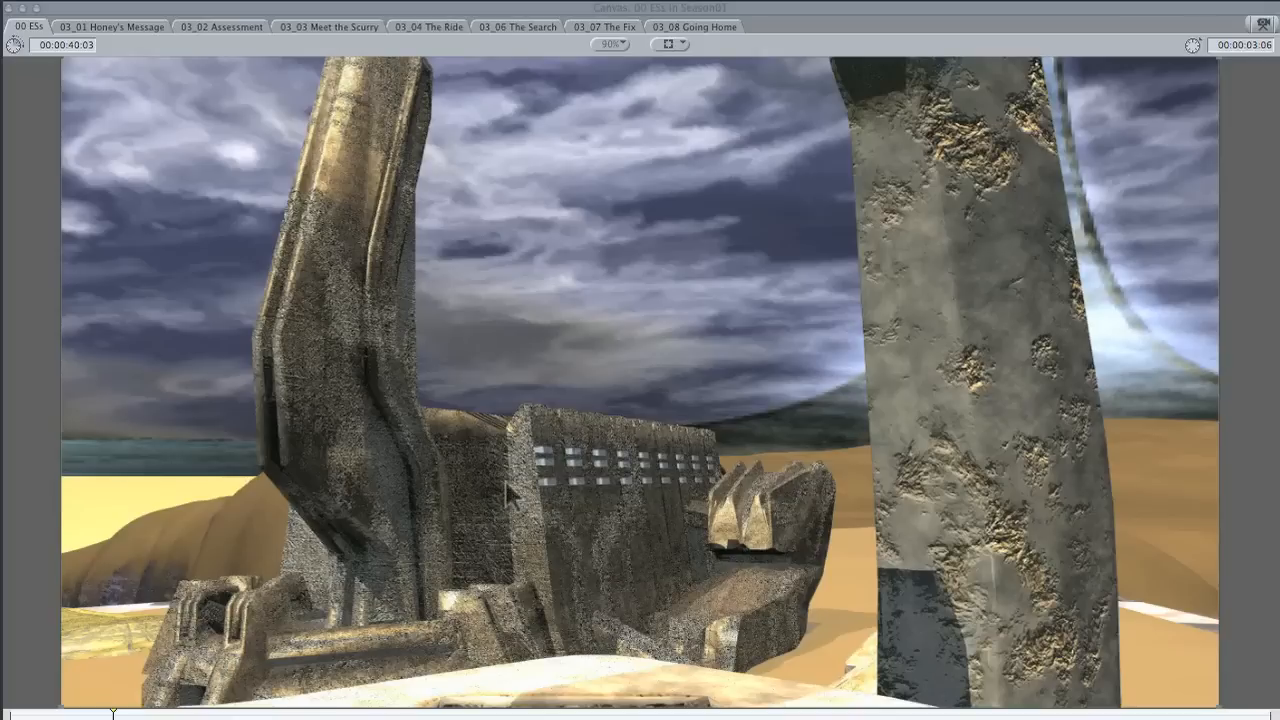
mouse_move(560, 660)
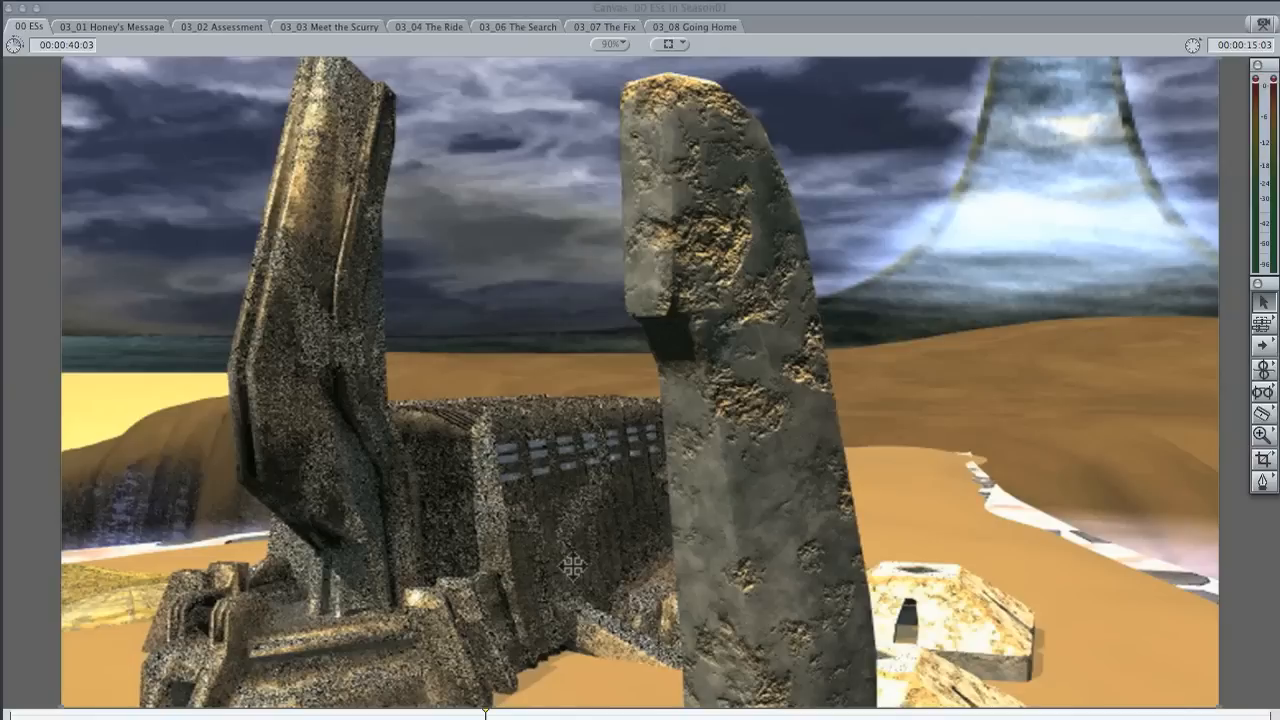
mouse_move(560, 709)
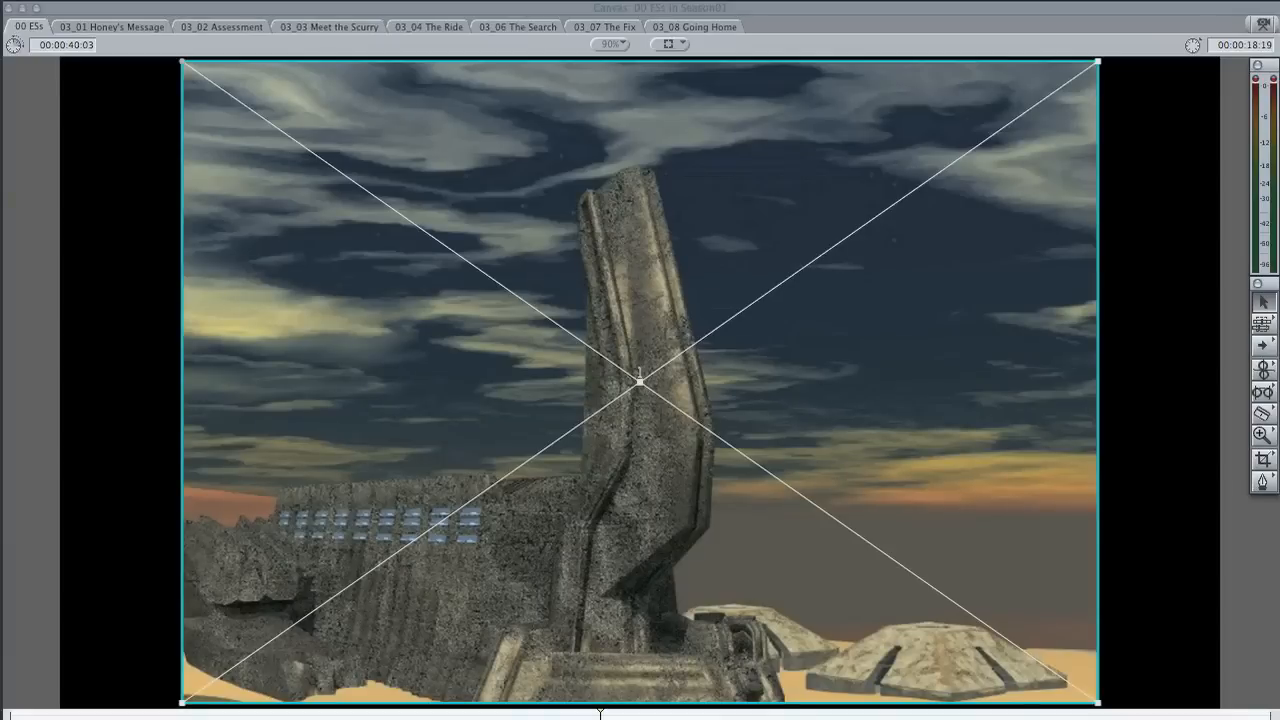
mouse_move(277, 82)
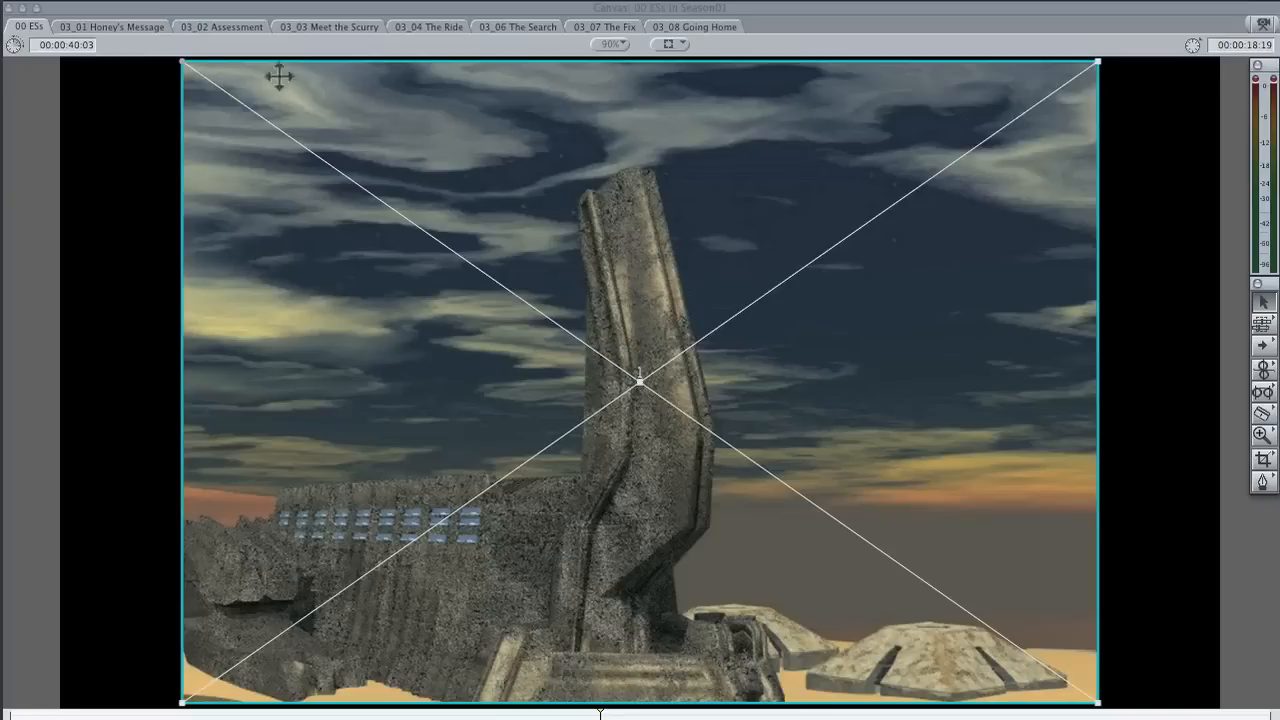
mouse_move(847, 686)
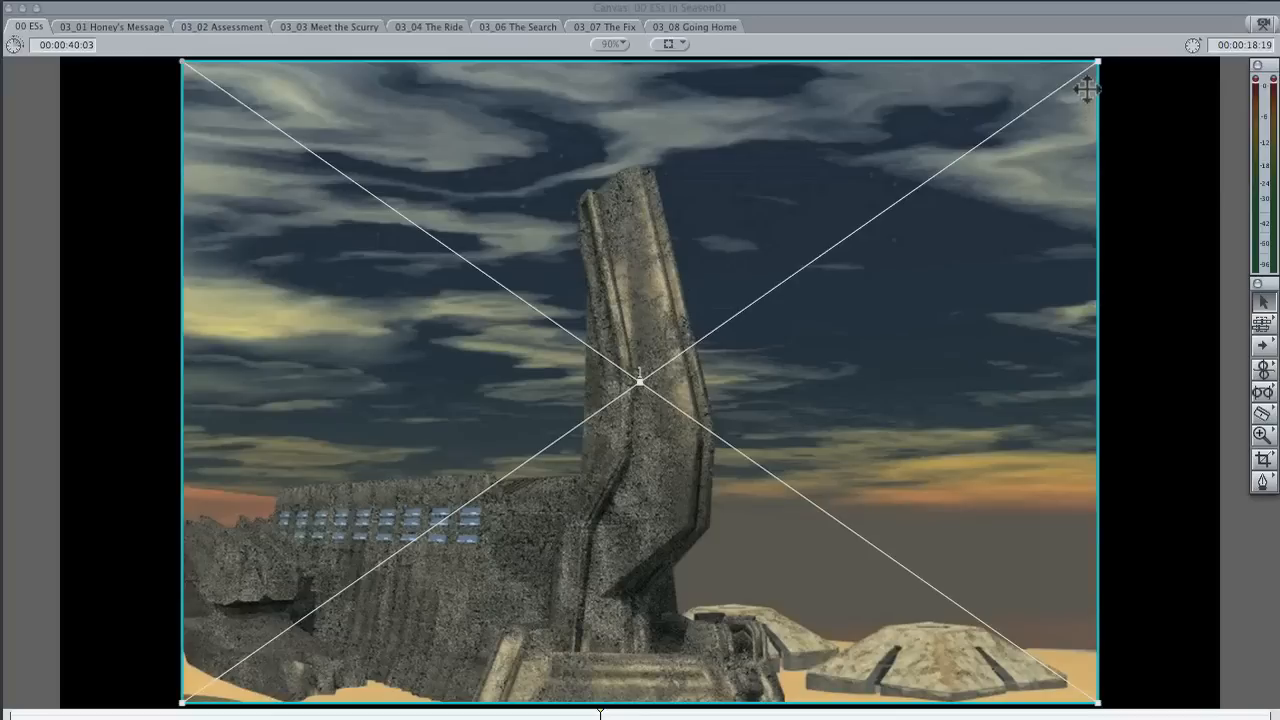
mouse_move(212, 111)
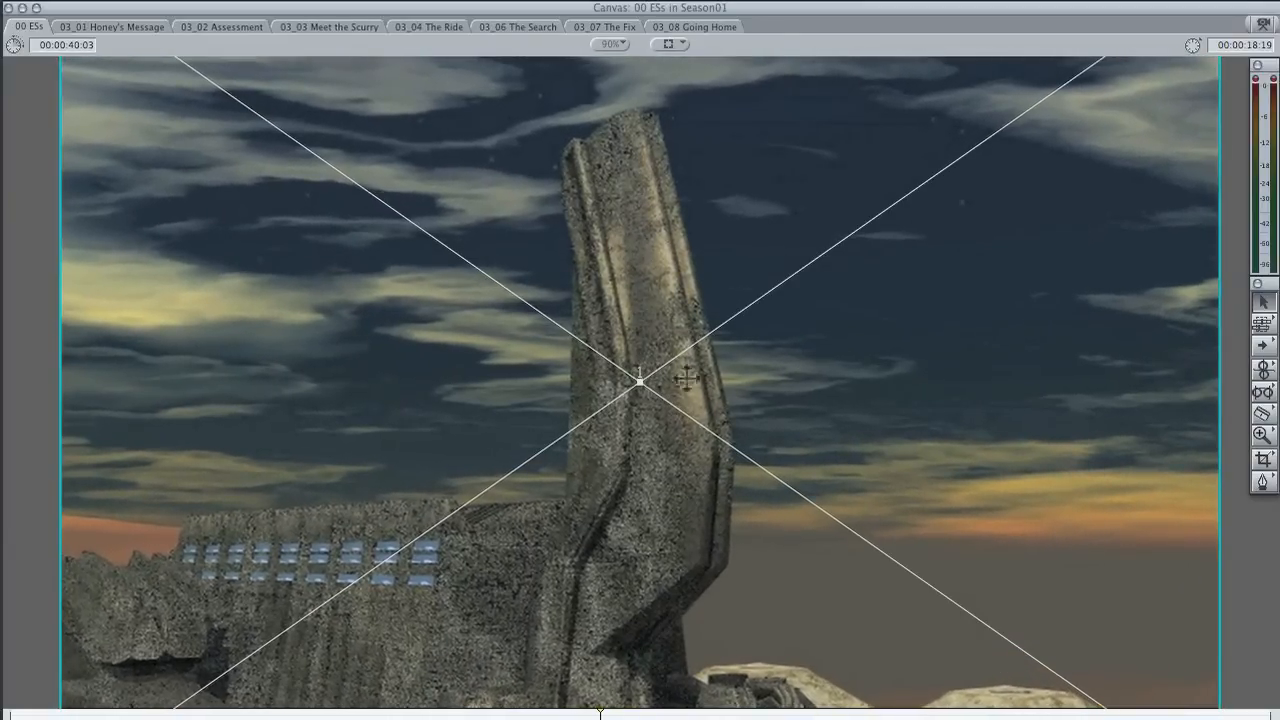
mouse_move(665, 288)
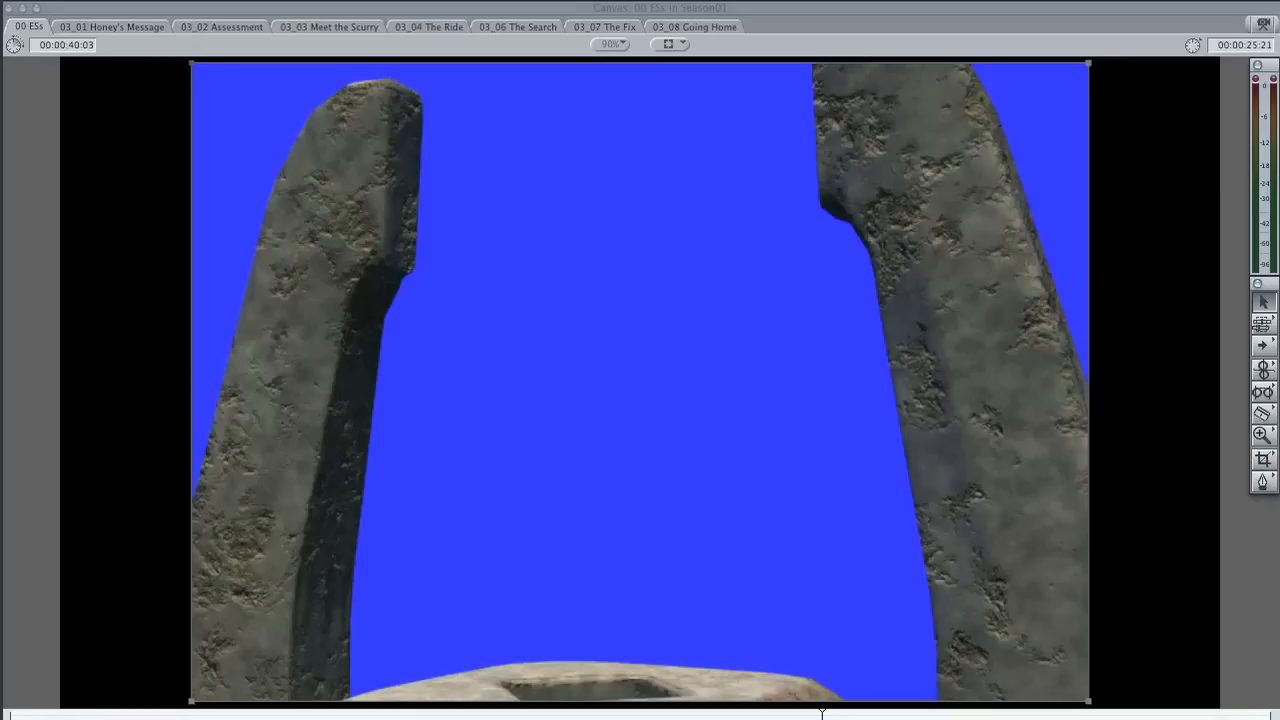
mouse_move(245, 65)
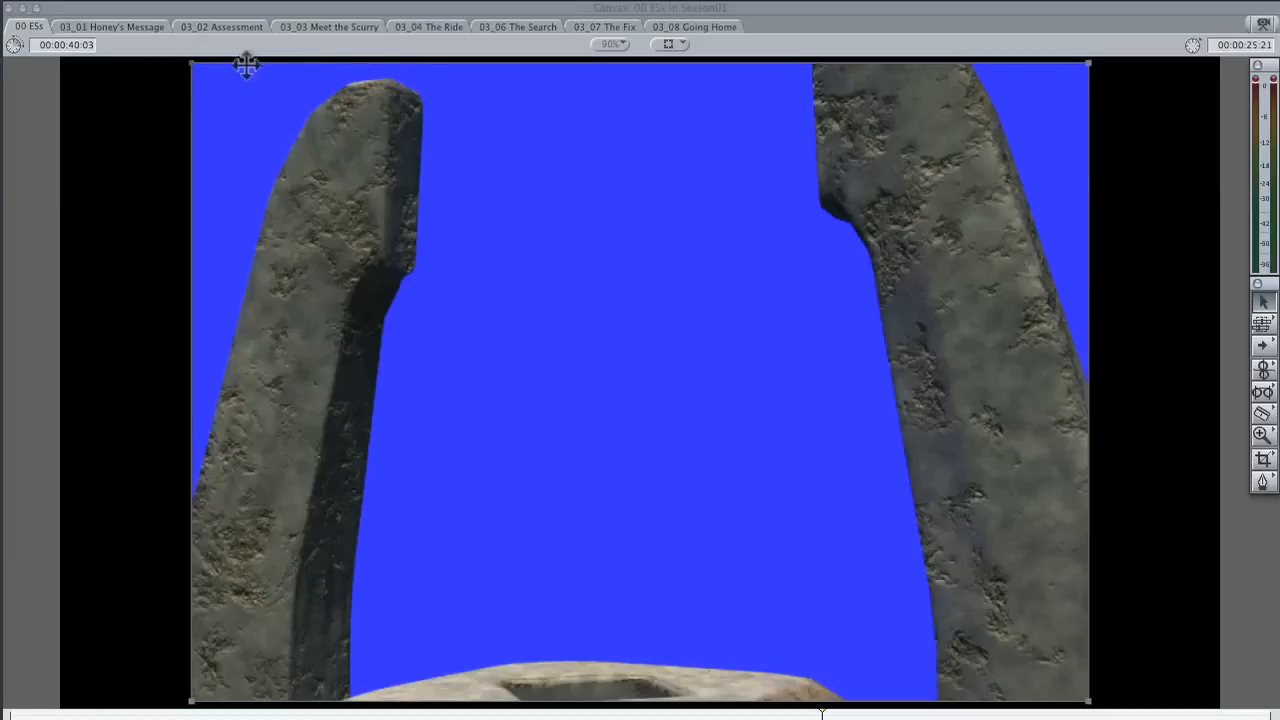
mouse_move(1057, 31)
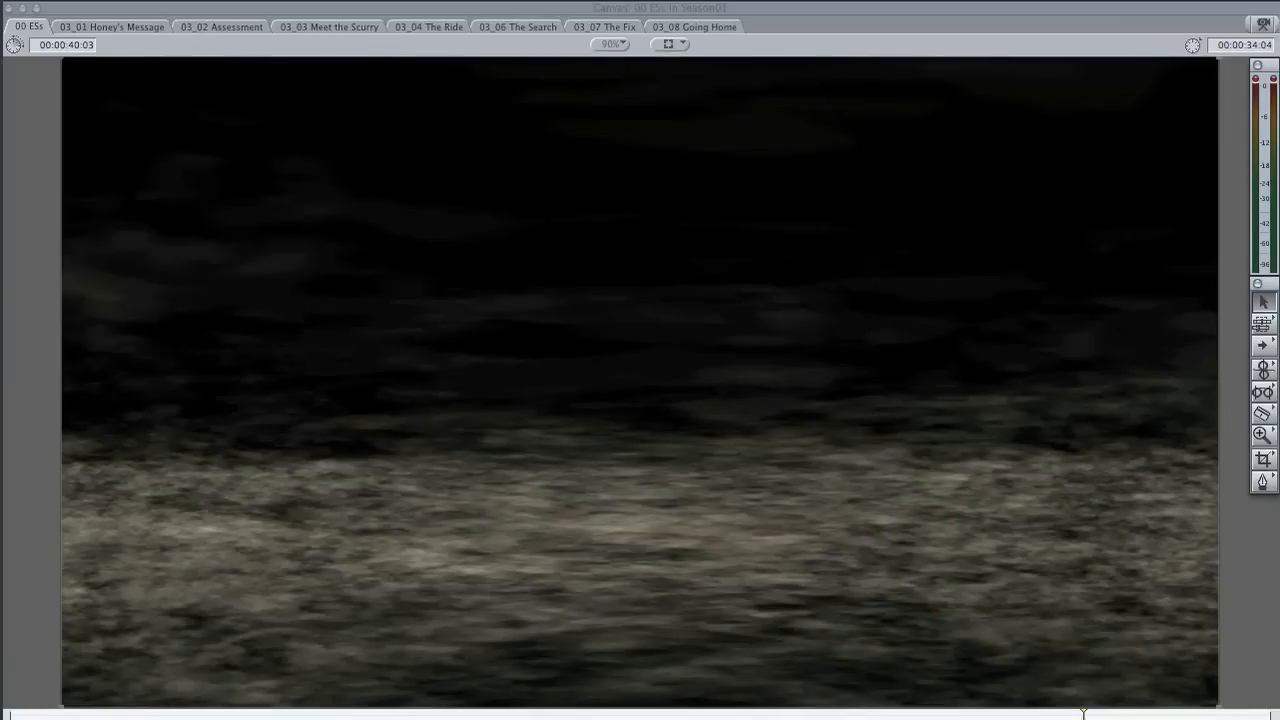
mouse_move(454, 425)
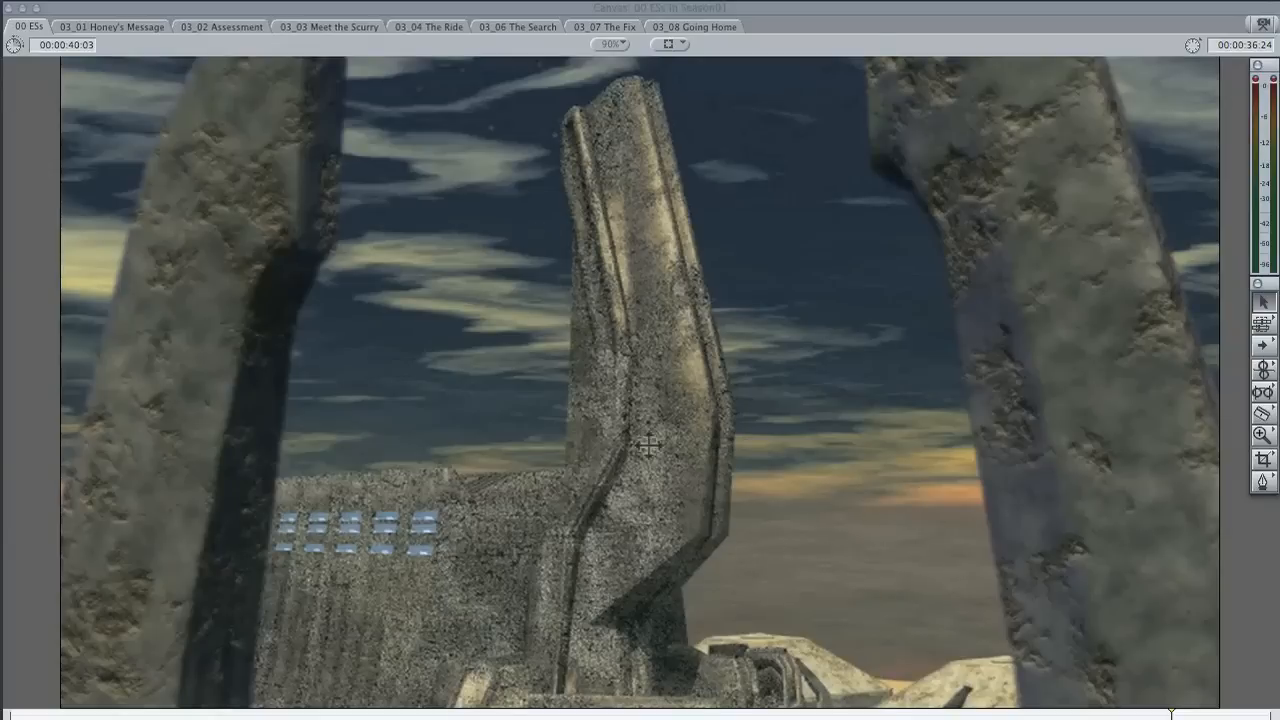
mouse_move(508, 316)
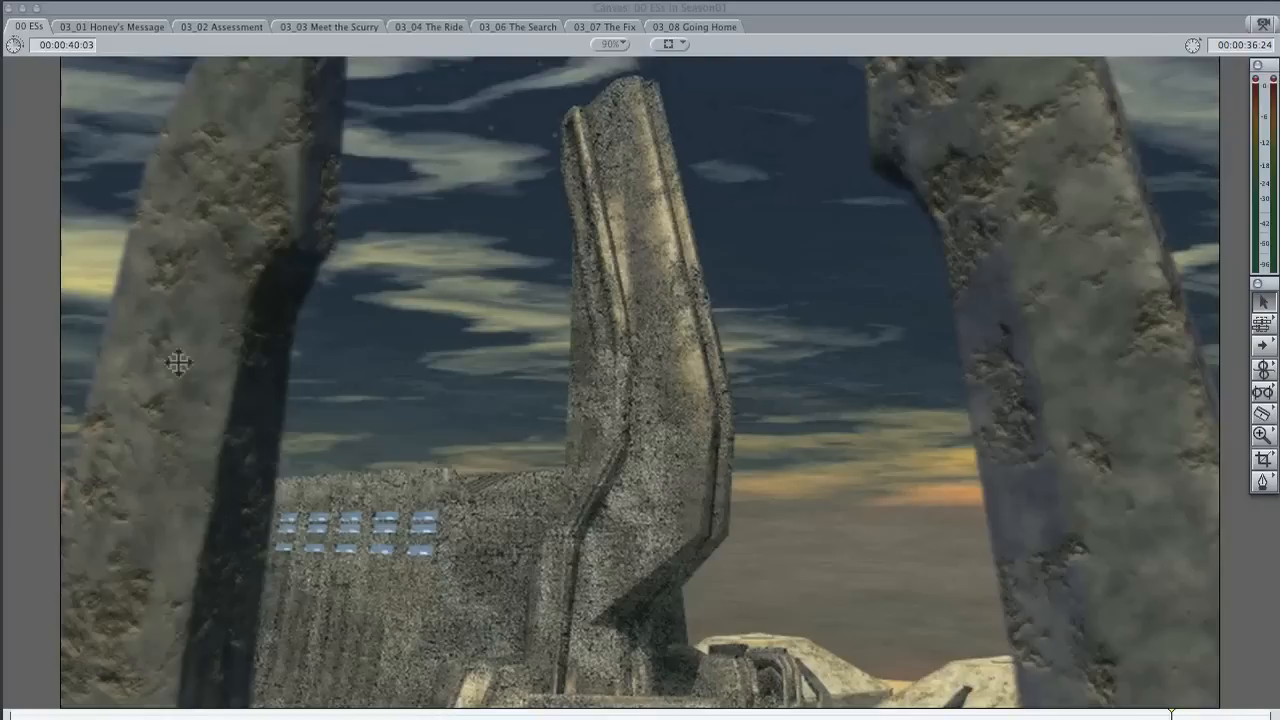
mouse_move(298, 365)
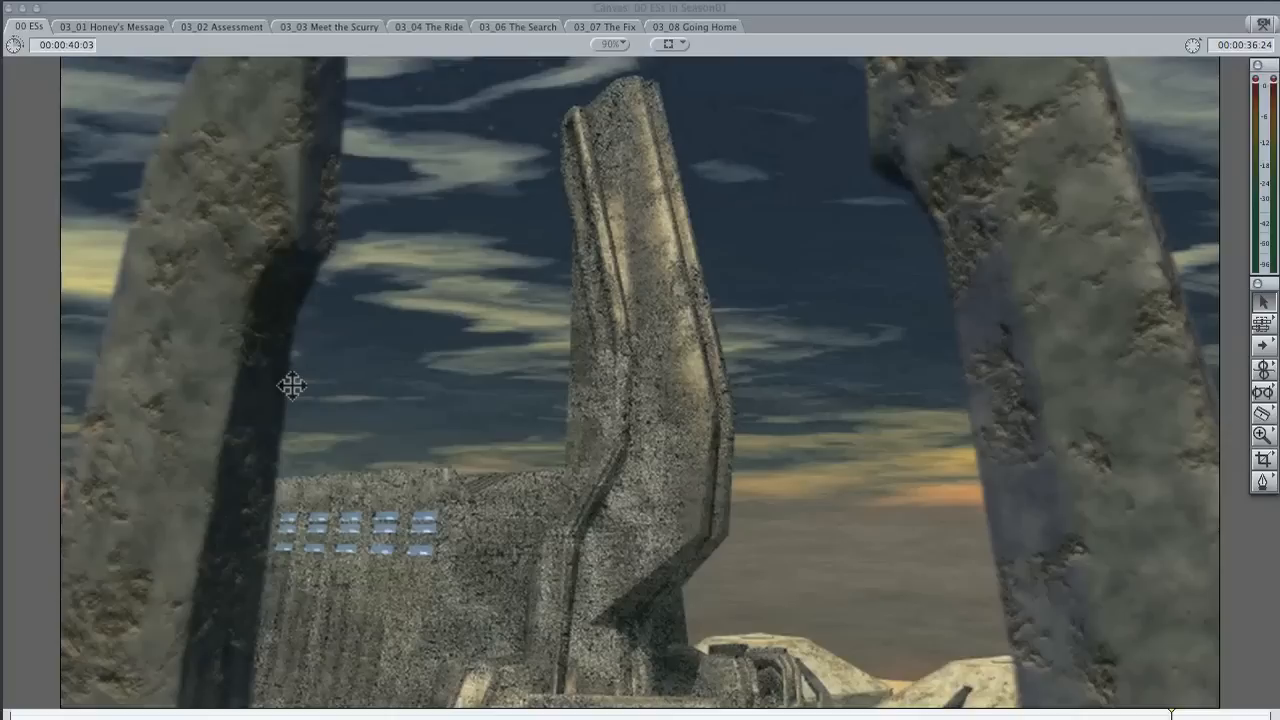
mouse_move(293, 376)
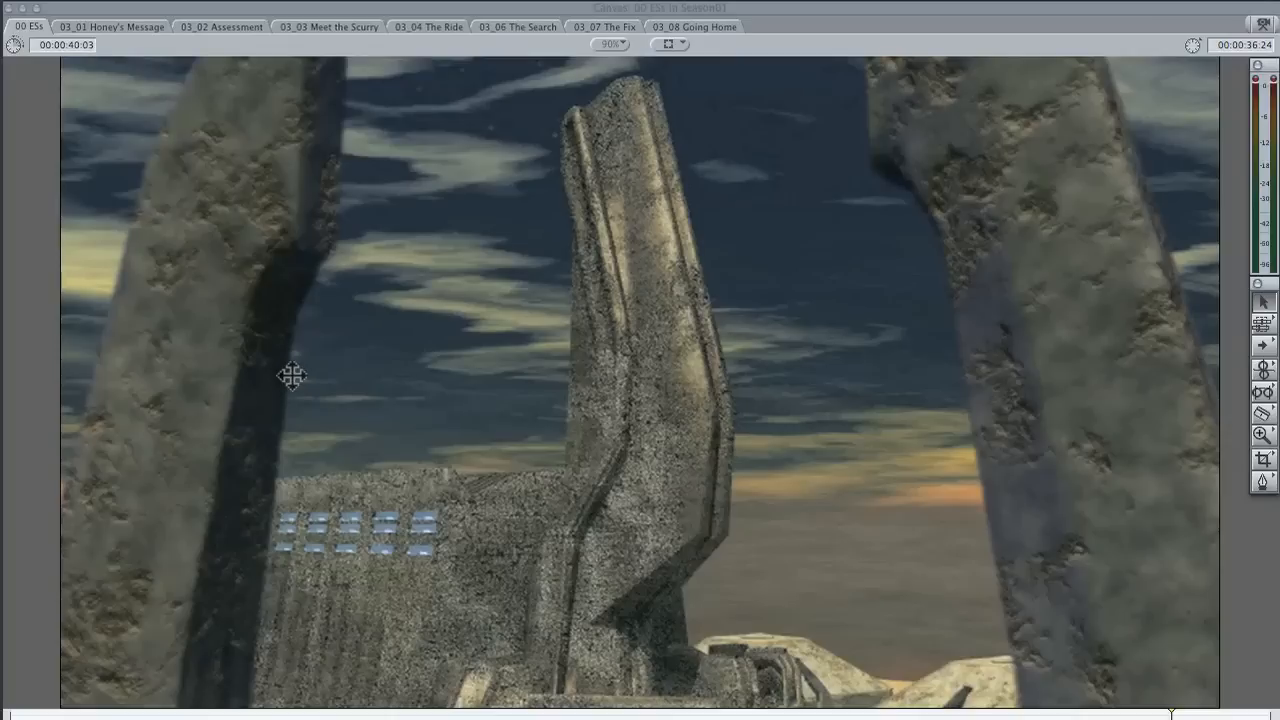